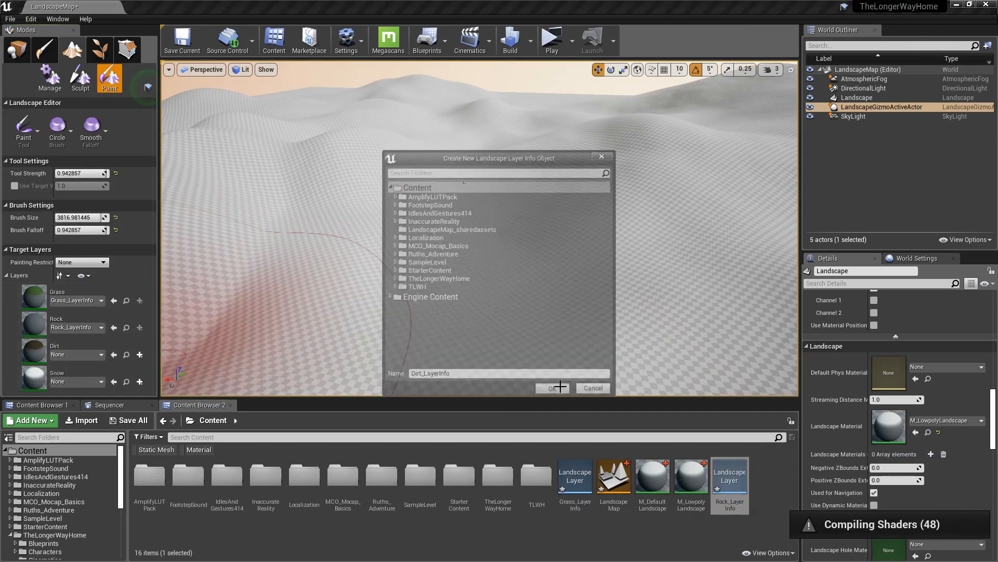
- Confirm creating the Weight-Blended Layer info asset for the Dirt layer
{"action": "left_click", "coordinate": [551, 387]}
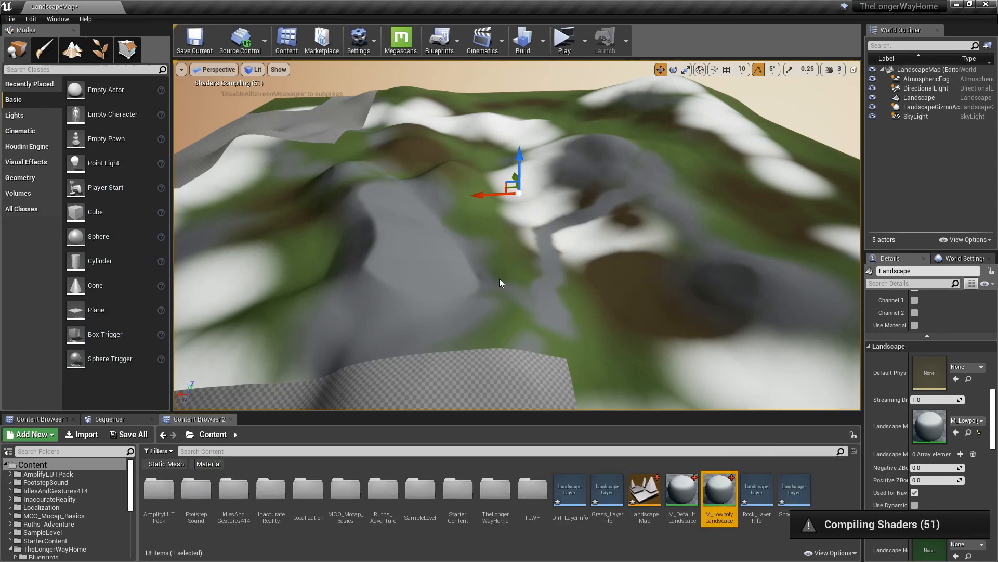
{"action": "double_click", "coordinate": [719, 493]}
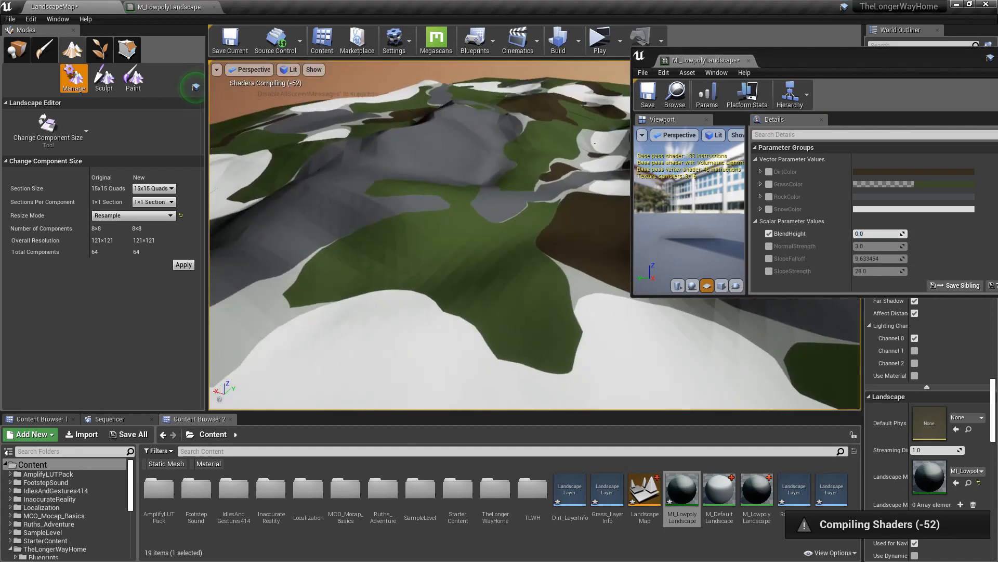
- Paint Rock patches onto the hills, then select the Grass layer and paint over them
{"action": "left_click", "coordinate": [132, 78]}
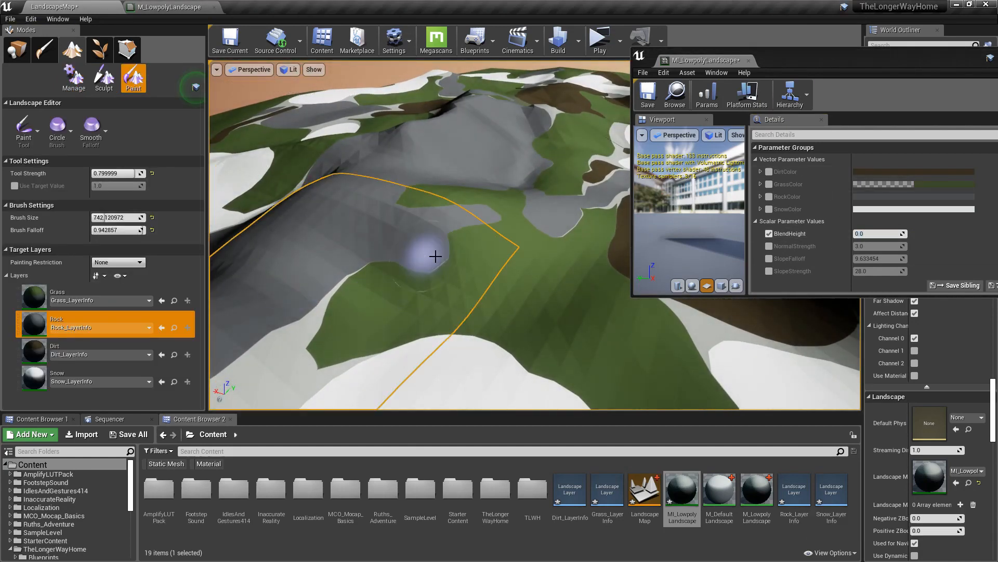
{"action": "left_click", "coordinate": [86, 296]}
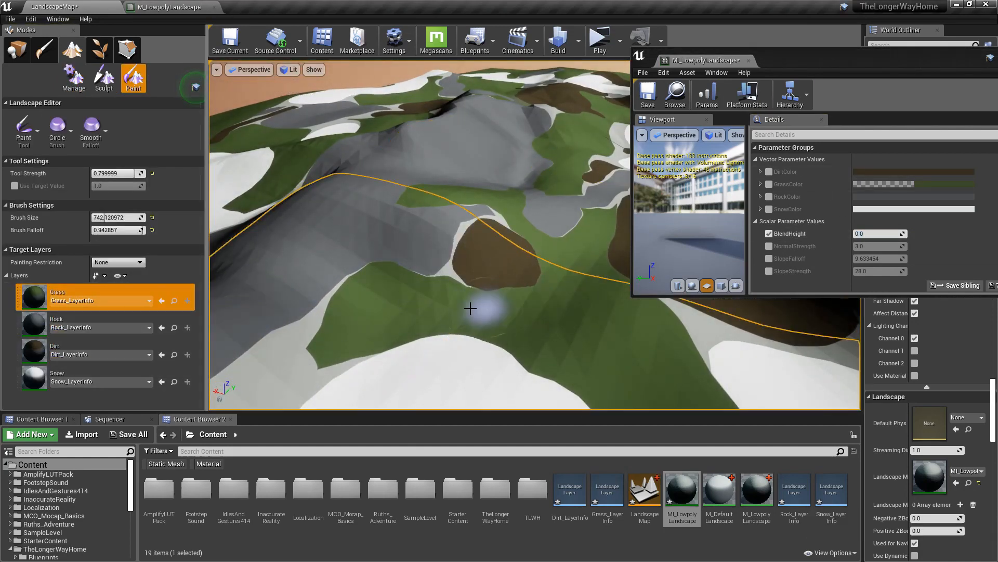